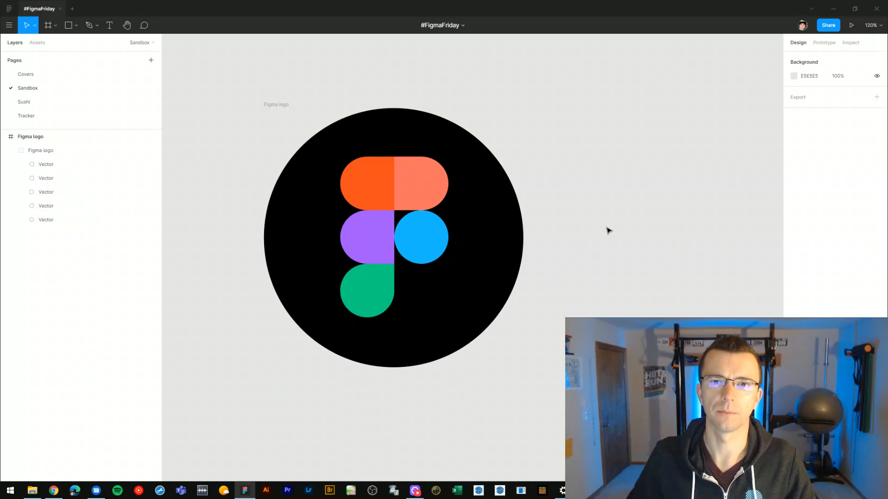
pyautogui.moveTo(600, 240)
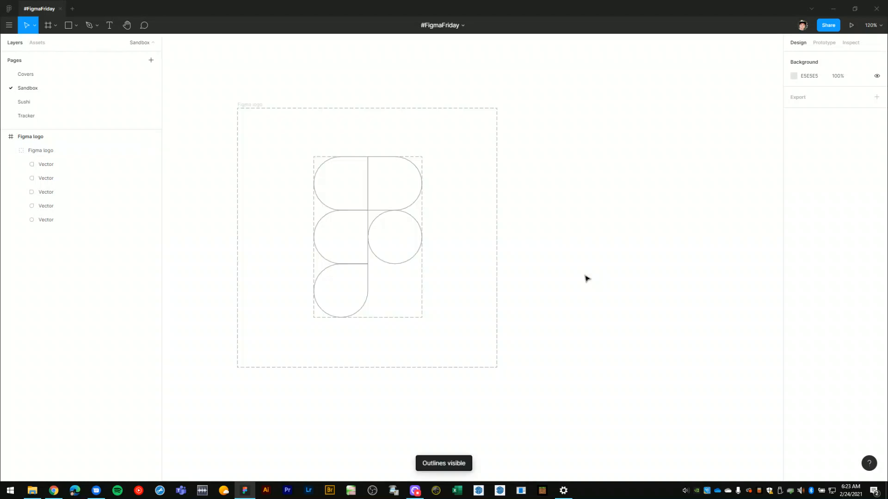
pyautogui.click(403, 238)
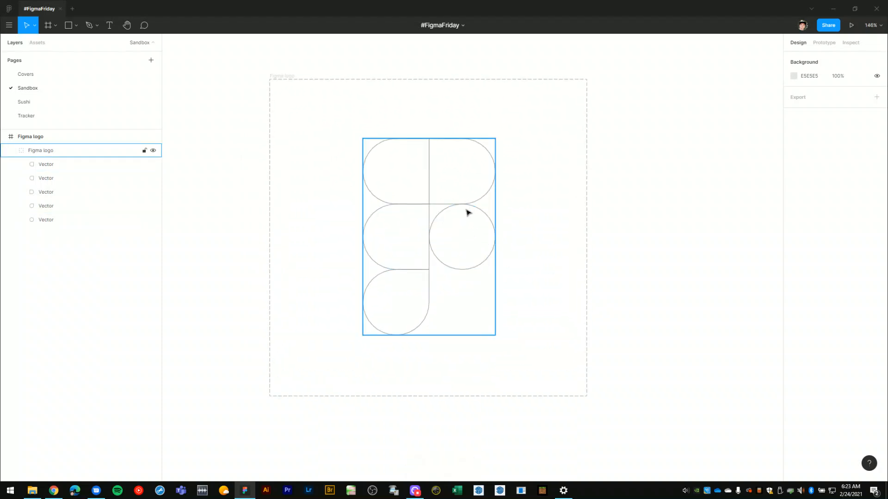
pyautogui.moveTo(476, 155)
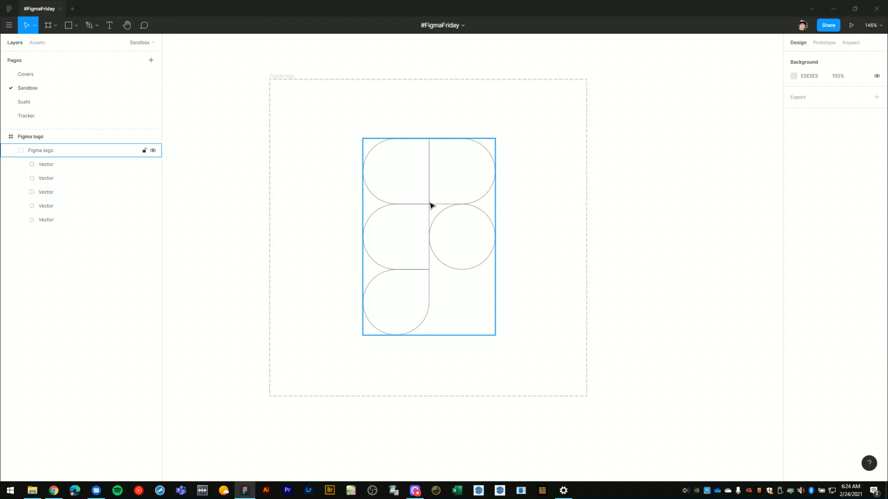
pyautogui.moveTo(396, 181)
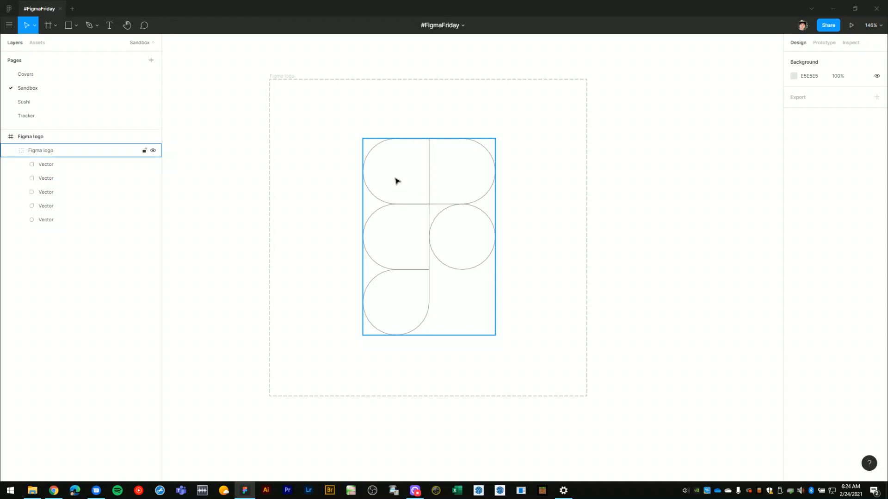
pyautogui.moveTo(402, 301)
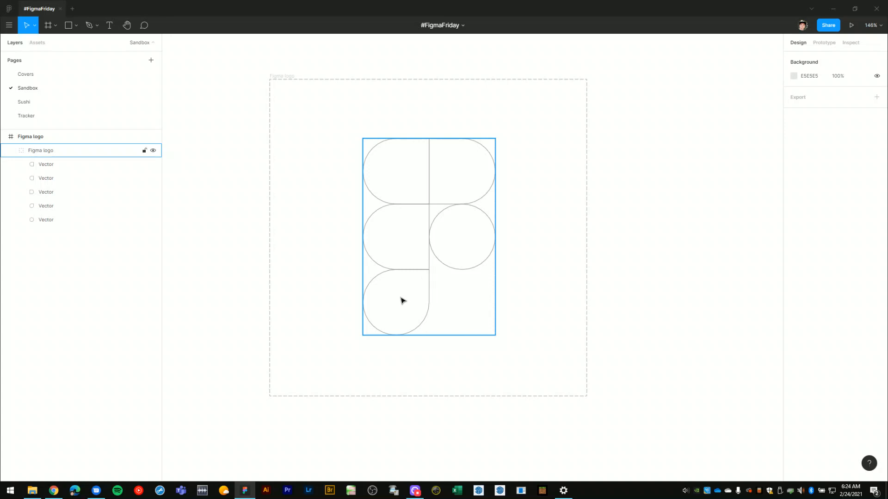
pyautogui.moveTo(460, 258)
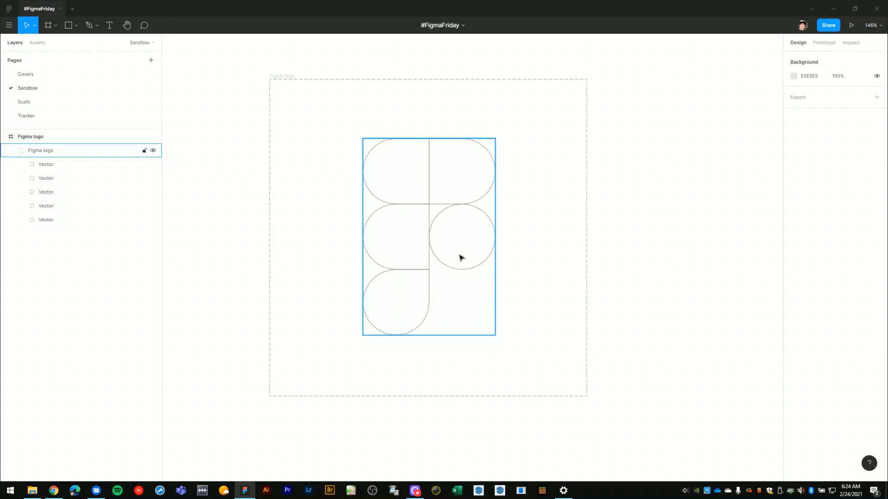
pyautogui.moveTo(379, 185)
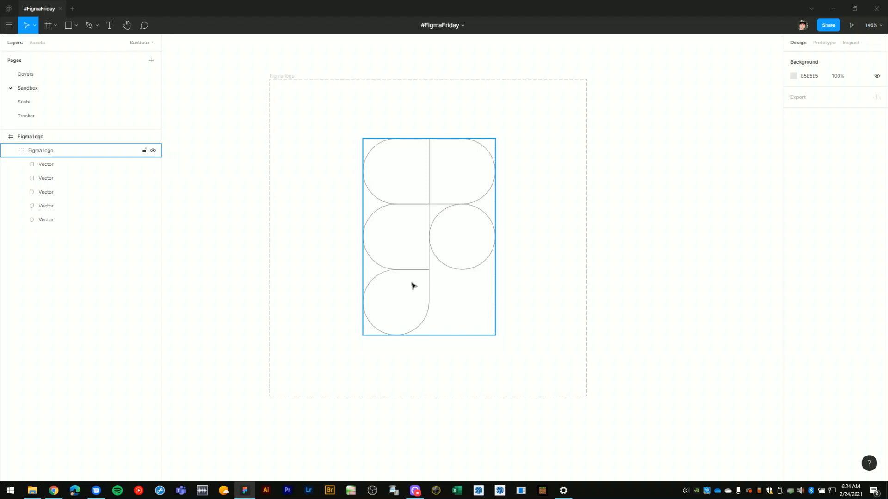
# Lay out five 112×112 squares in a 2-2-1 grid, unfilled with an outline stroke.
pyautogui.click(462, 237)
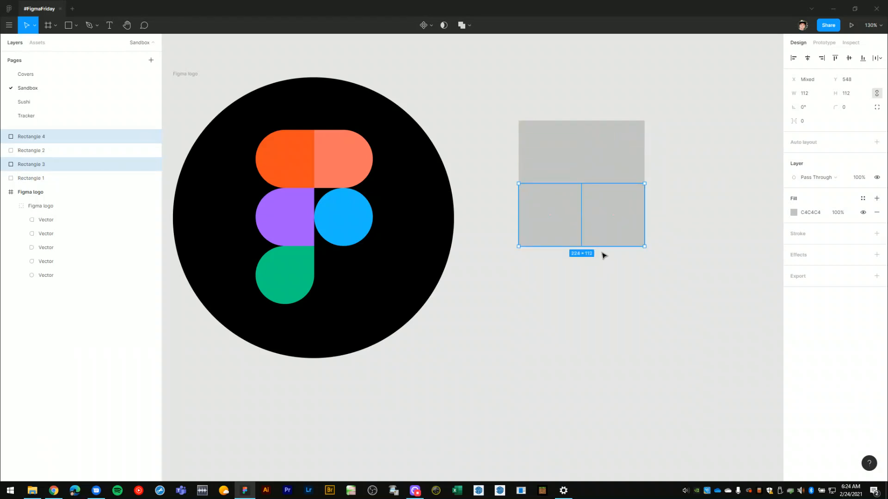
pyautogui.click(550, 216)
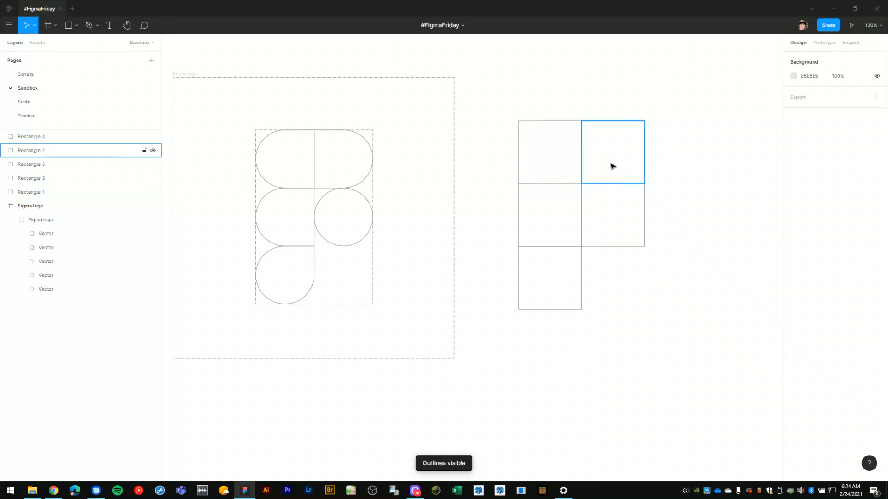
pyautogui.click(549, 277)
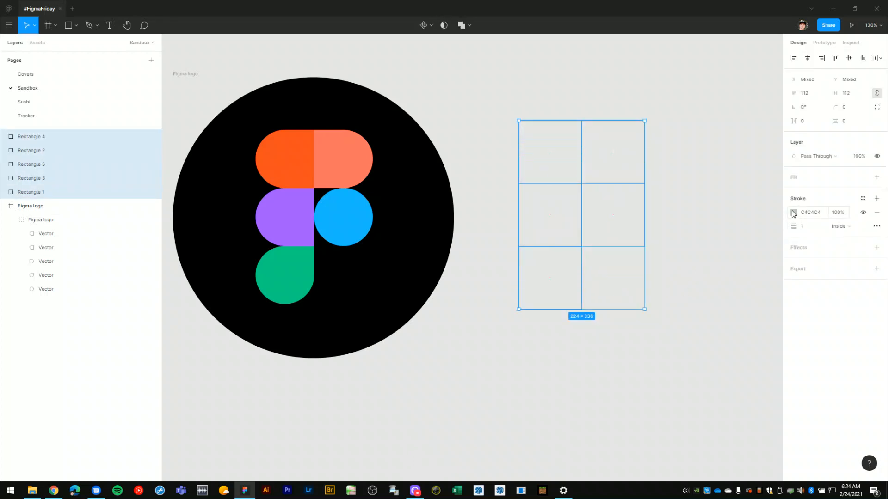
pyautogui.click(793, 213)
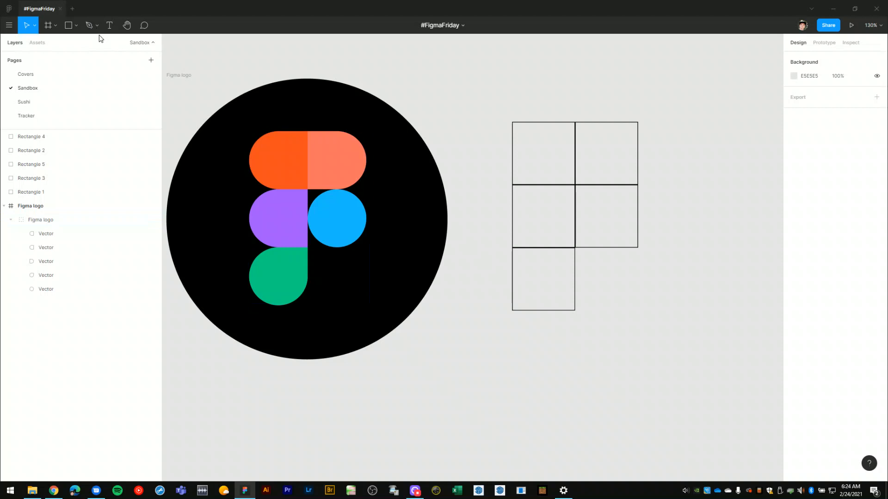
# Draw a 112×112 ellipse filling the top-right square and duplicate it into the square below.
pyautogui.click(78, 25)
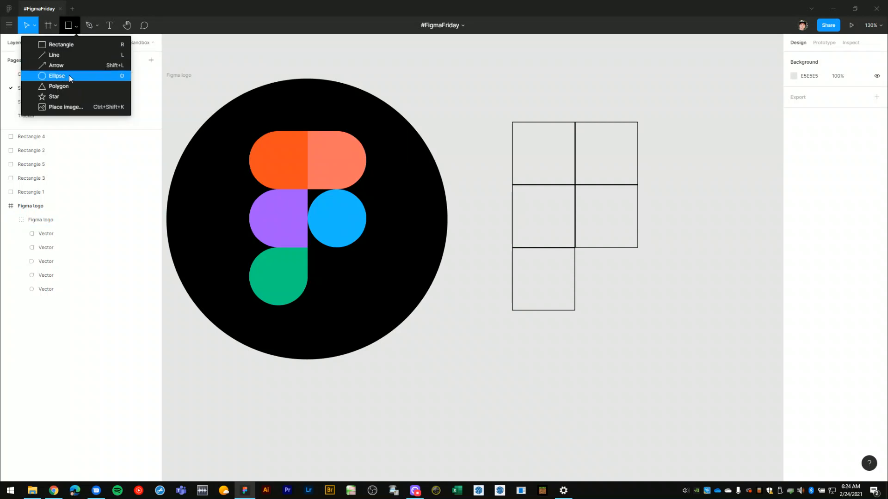
pyautogui.moveTo(78, 79)
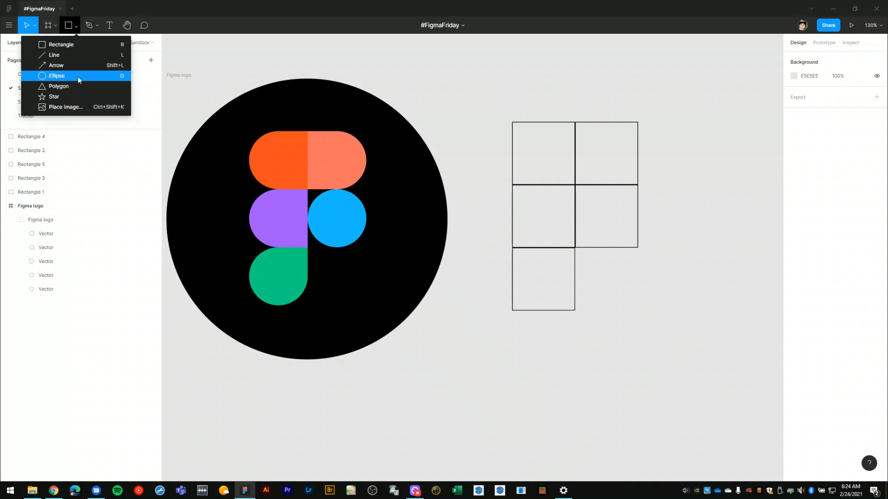
pyautogui.click(57, 76)
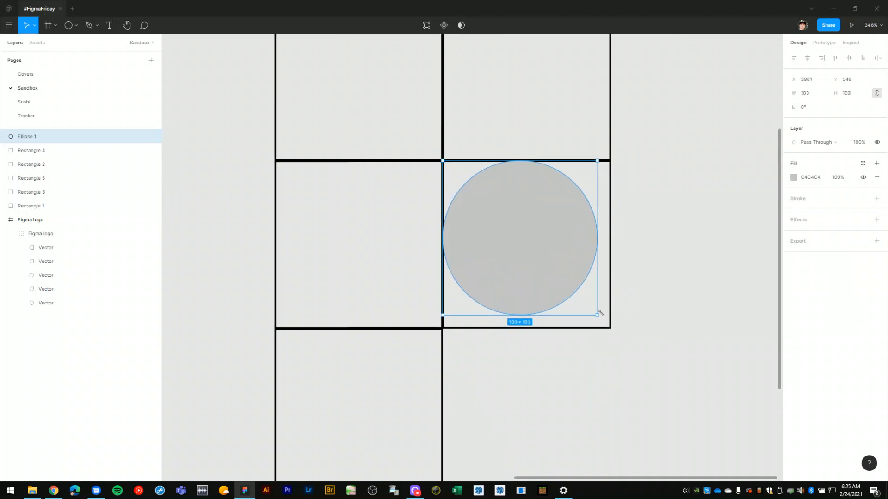
pyautogui.moveTo(598, 315); pyautogui.dragTo(610, 333)
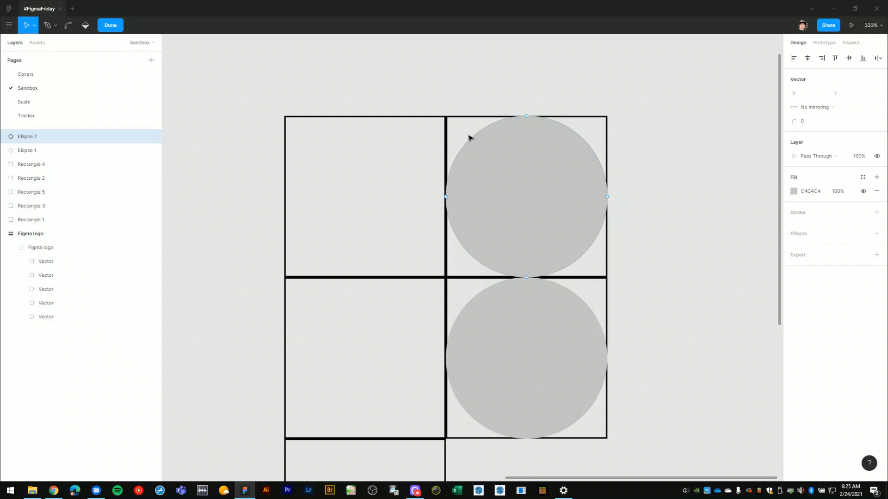
pyautogui.moveTo(462, 149)
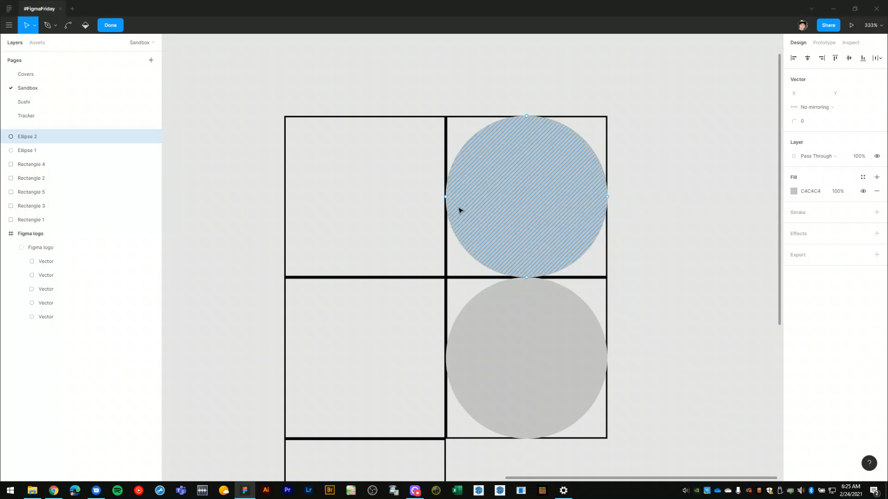
# Cover the upper circle's left half with a rectangle and union them into a D-shaped piece.
pyautogui.click(110, 25)
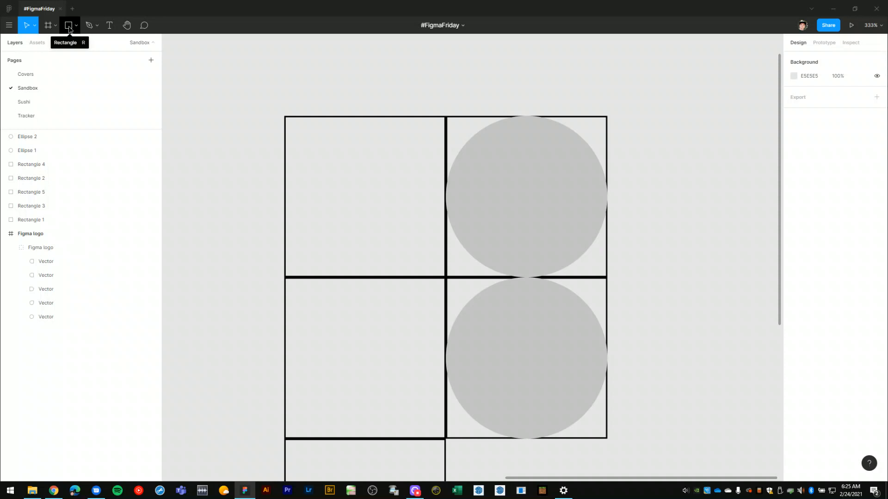
pyautogui.moveTo(487, 157); pyautogui.dragTo(526, 197)
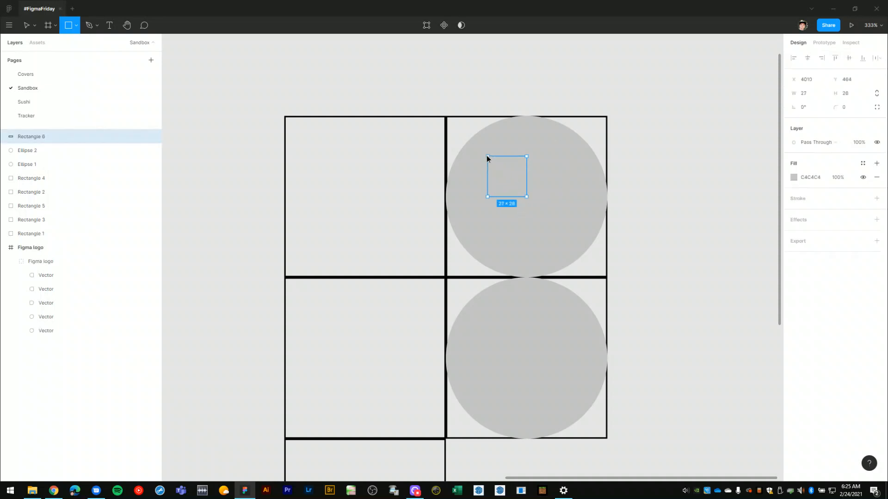
pyautogui.moveTo(486, 157); pyautogui.dragTo(450, 123)
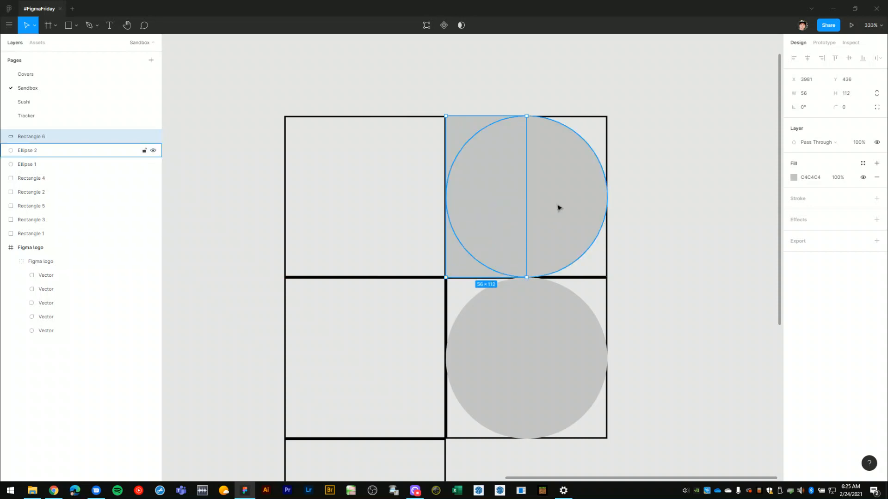
pyautogui.click(31, 136)
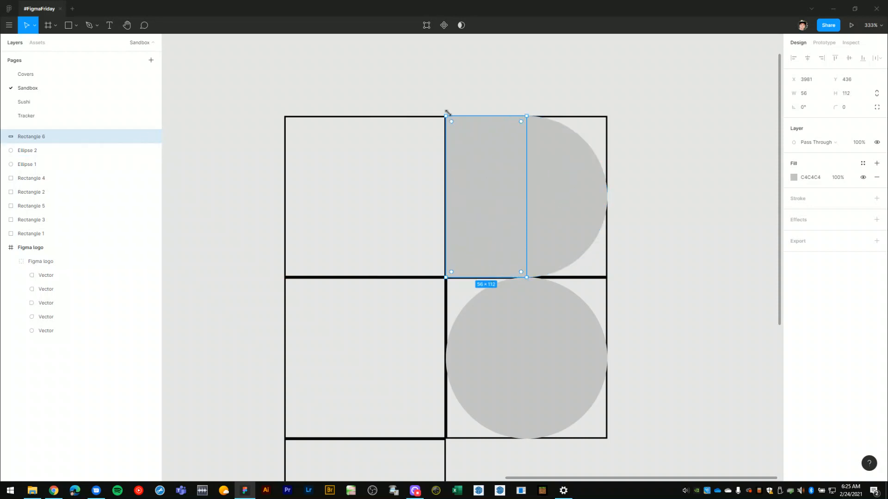
pyautogui.moveTo(504, 266)
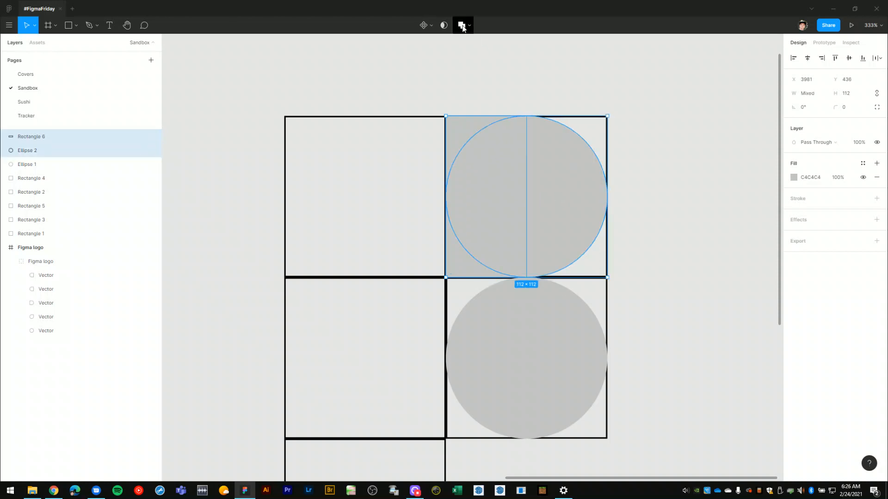
pyautogui.moveTo(463, 25)
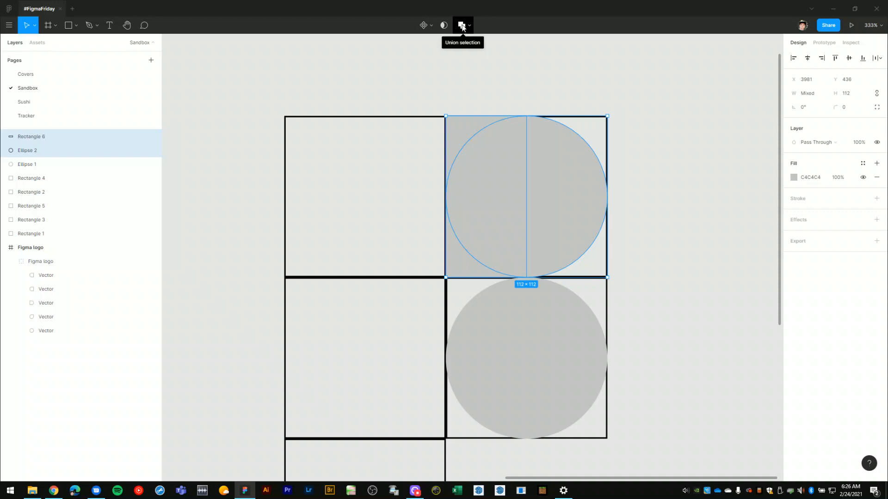
pyautogui.click(462, 25)
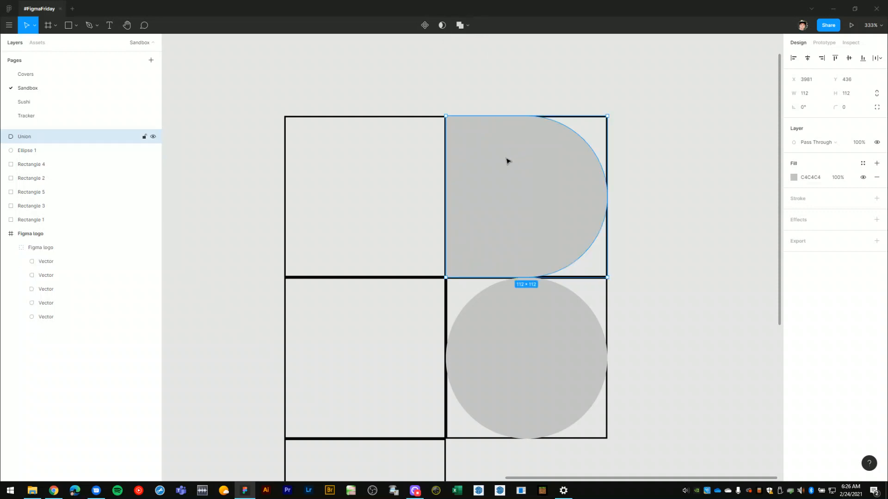
pyautogui.moveTo(682, 198)
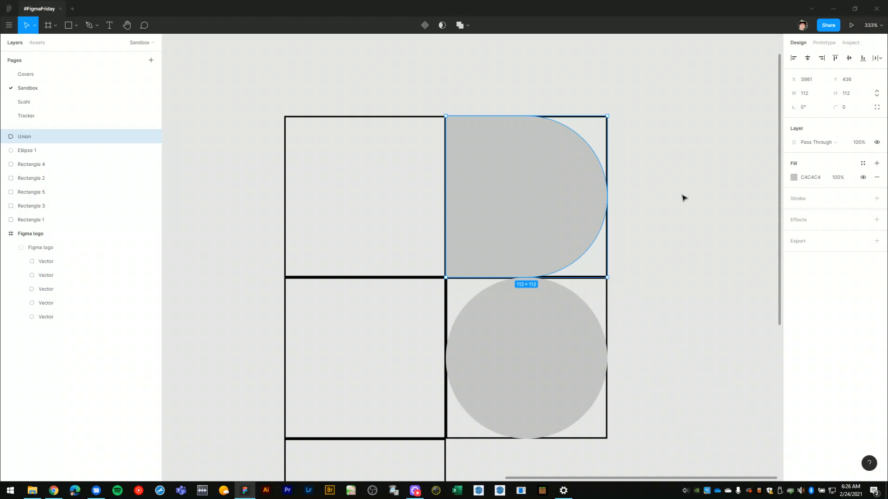
# Duplicate the D-shaped piece and flip the copy horizontally for the logo's left side.
pyautogui.click(25, 136)
pyautogui.write('flip')
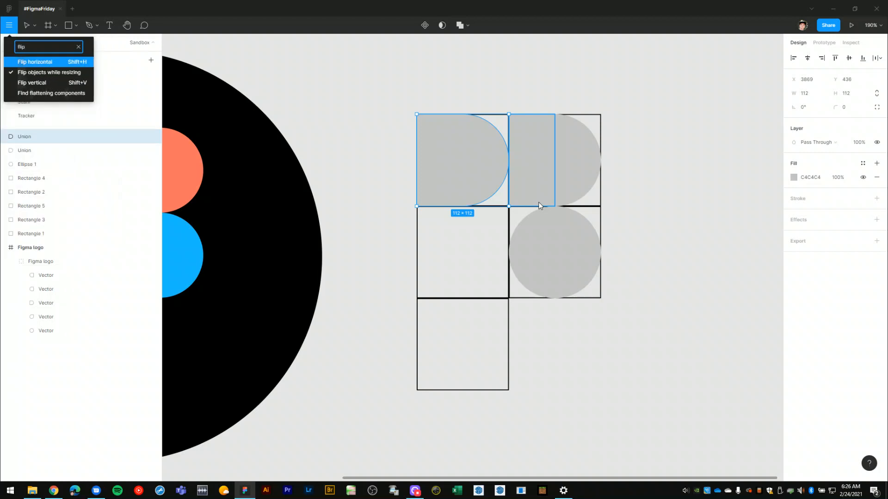
pyautogui.click(34, 62)
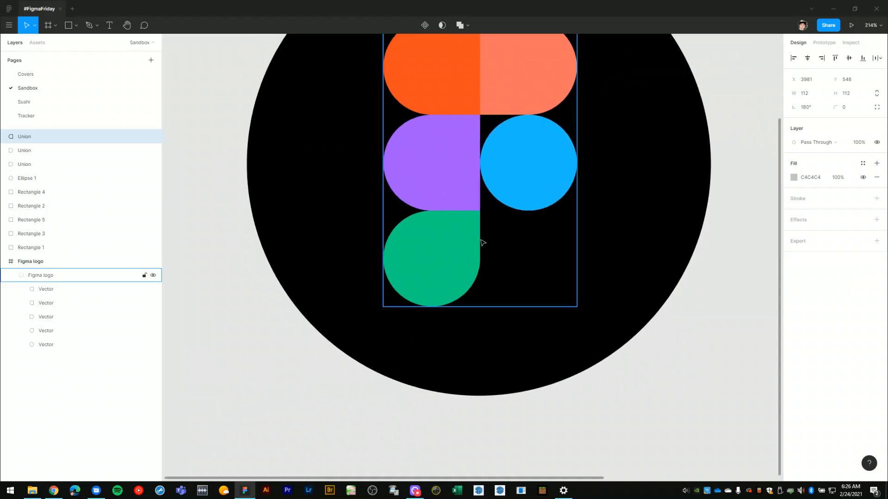
pyautogui.moveTo(473, 238)
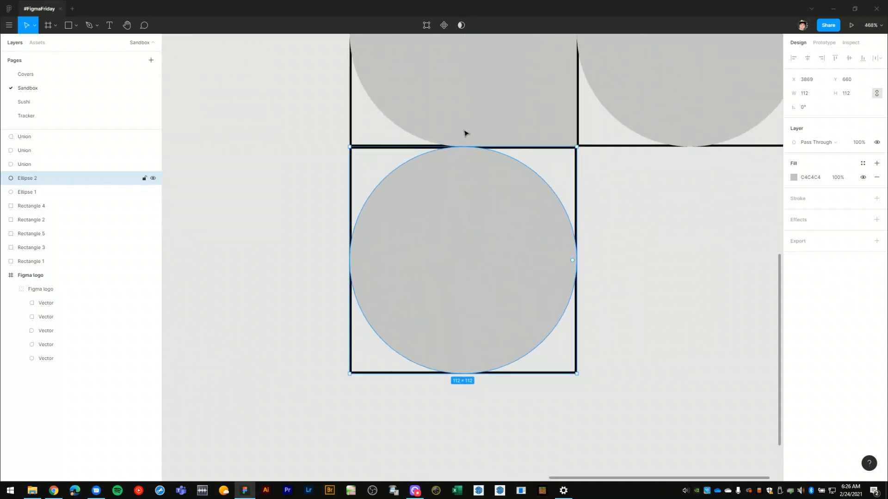
pyautogui.moveTo(68, 25)
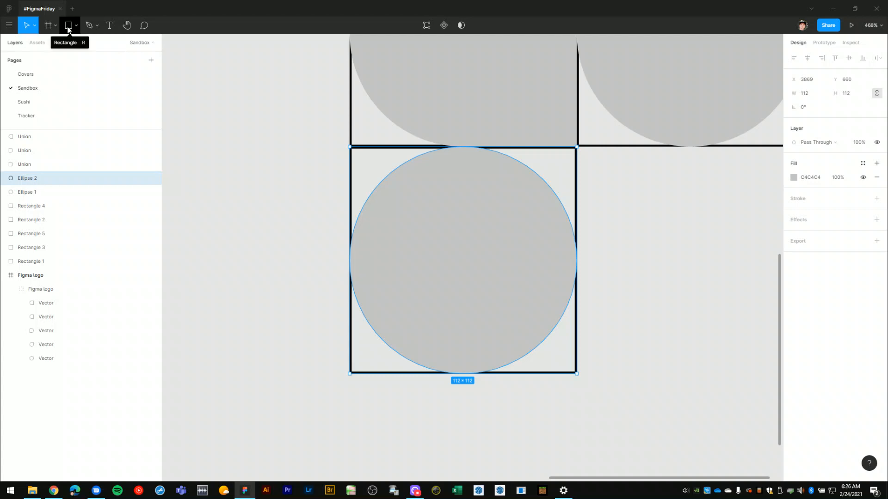
# Draw a square fitted exactly over the bottom-left circle's top-right quarter.
pyautogui.click(67, 25)
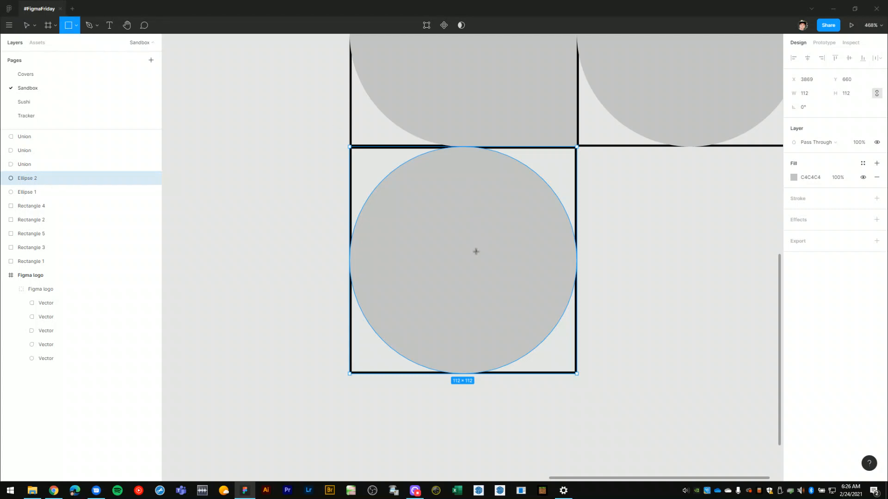
pyautogui.moveTo(480, 161); pyautogui.dragTo(543, 224)
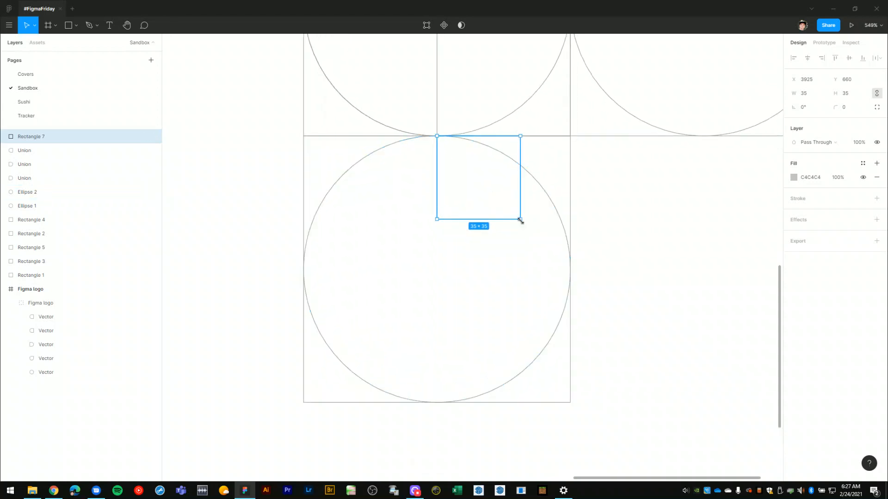
pyautogui.moveTo(518, 219); pyautogui.dragTo(562, 262)
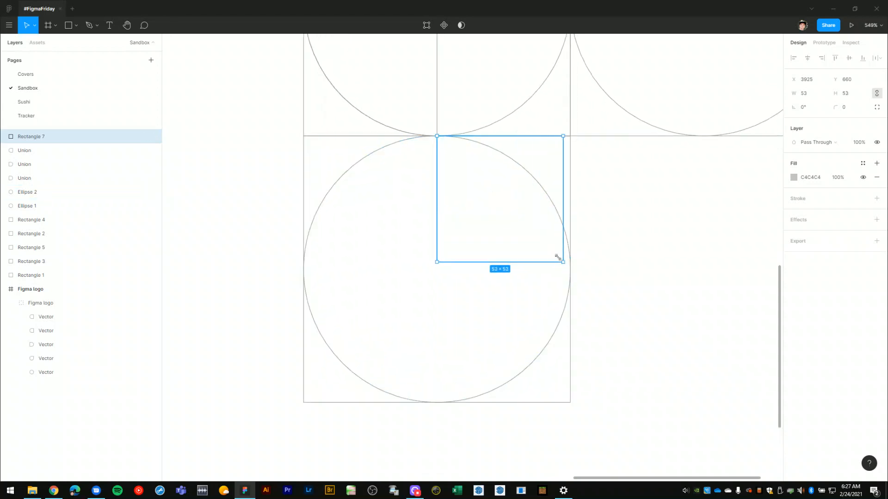
pyautogui.moveTo(562, 261); pyautogui.dragTo(566, 263)
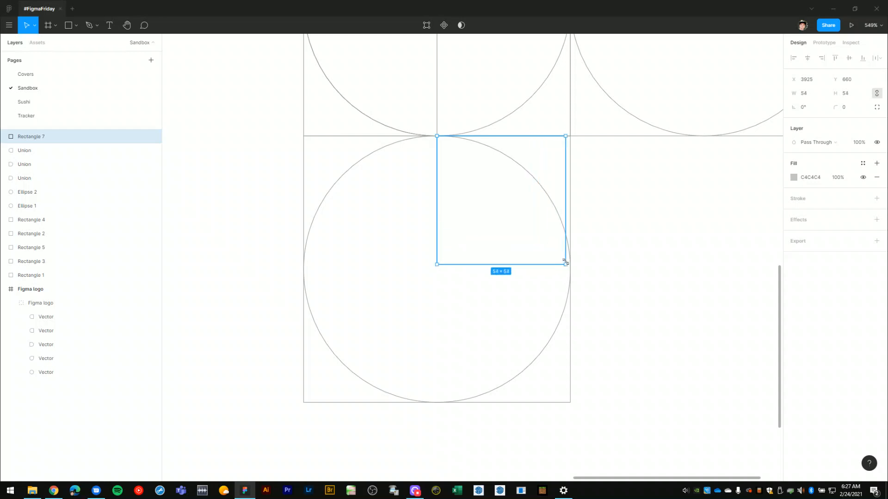
pyautogui.moveTo(565, 263); pyautogui.dragTo(569, 269)
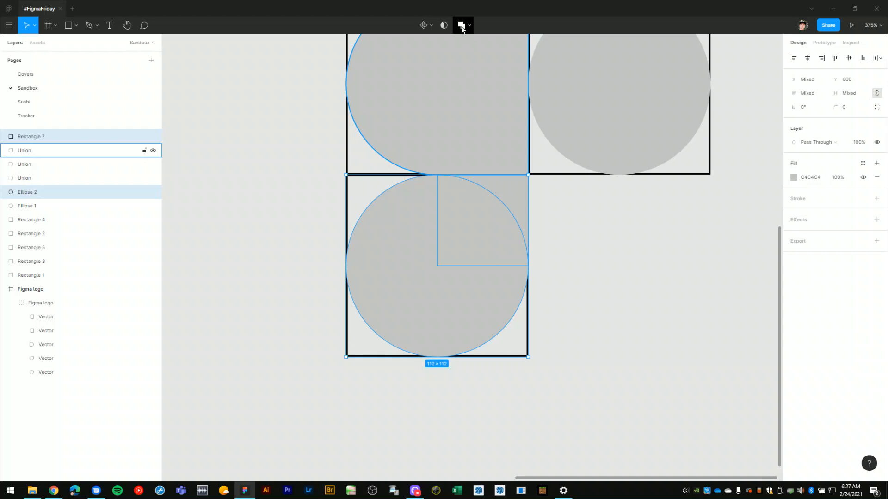
pyautogui.moveTo(460, 25)
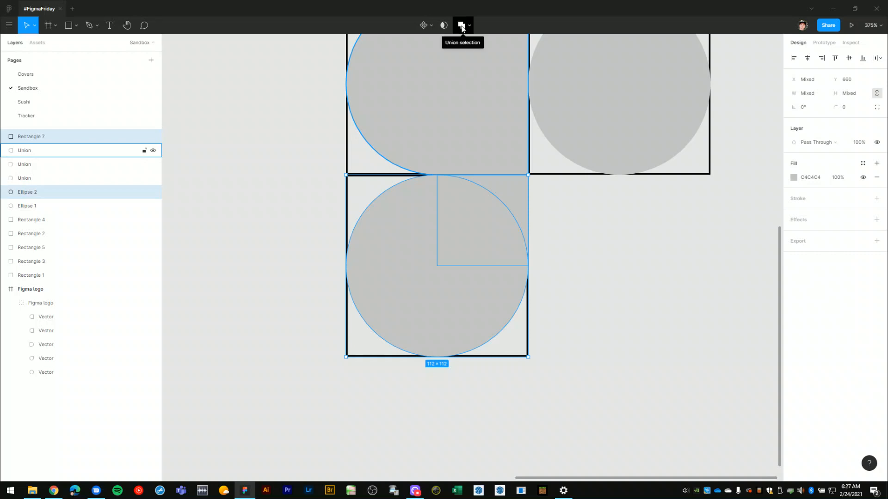
# Union the square and circle into the teardrop piece and select the guide squares for removal.
pyautogui.click(463, 25)
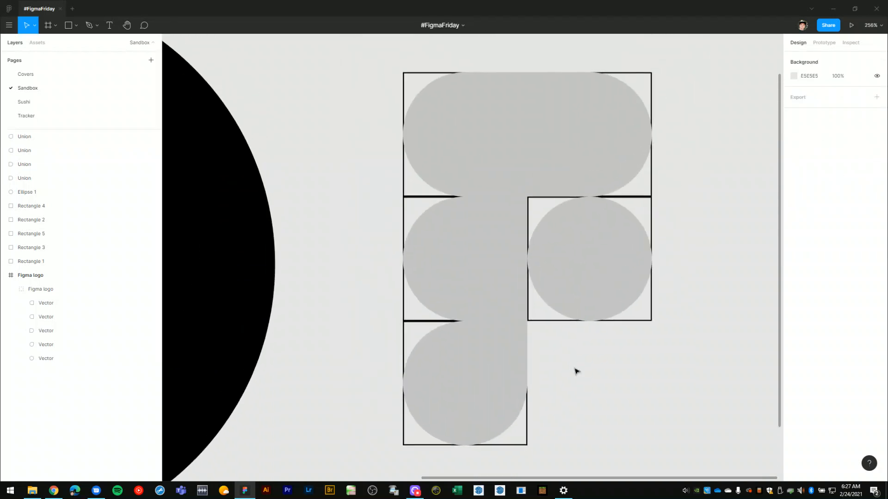
pyautogui.moveTo(601, 146)
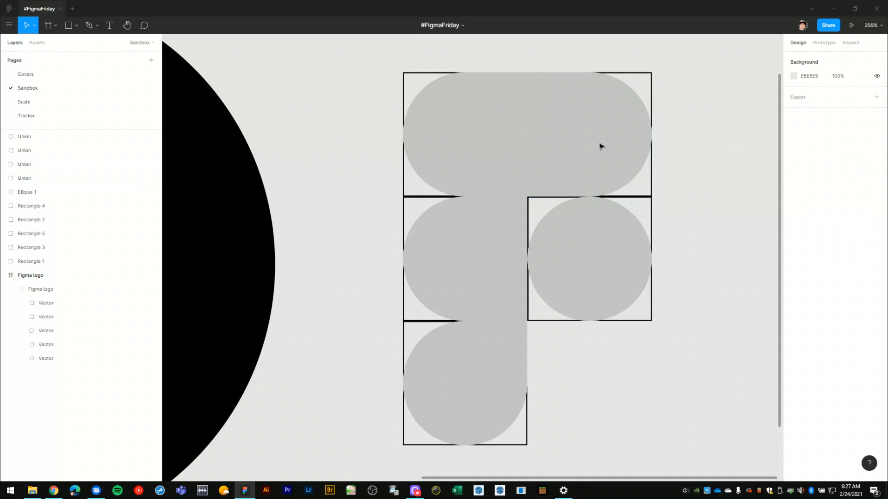
pyautogui.click(590, 133)
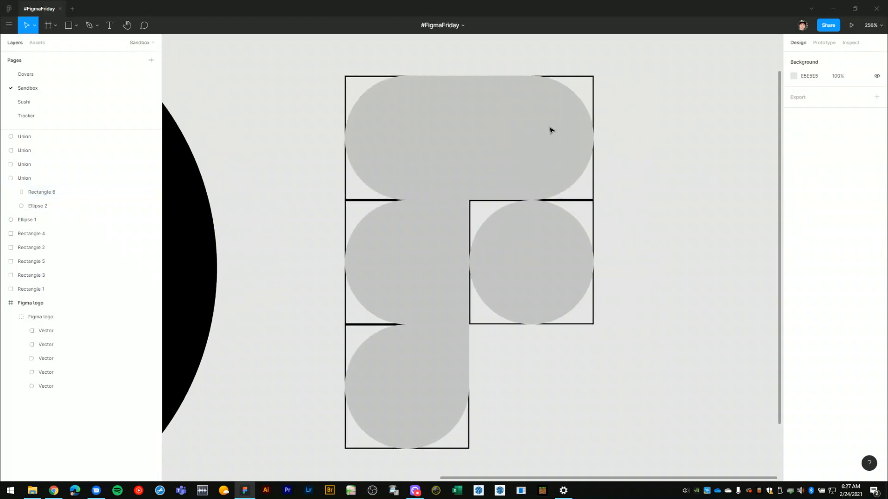
pyautogui.click(531, 138)
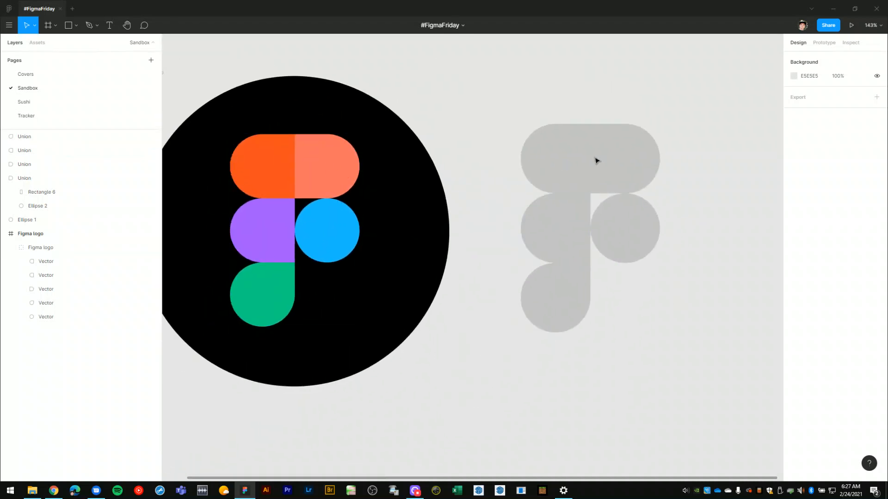
# Fill the top-right piece coral and sample the reference blue for the right-hand circle.
pyautogui.click(622, 157)
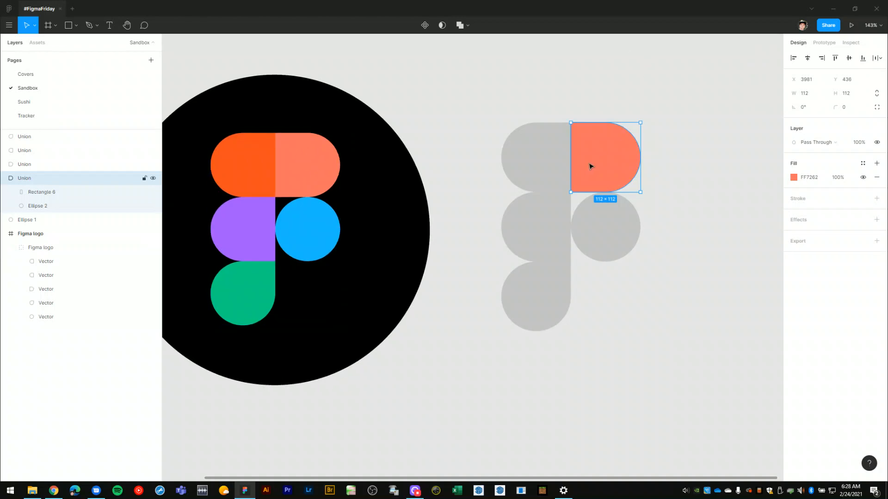
pyautogui.click(685, 195)
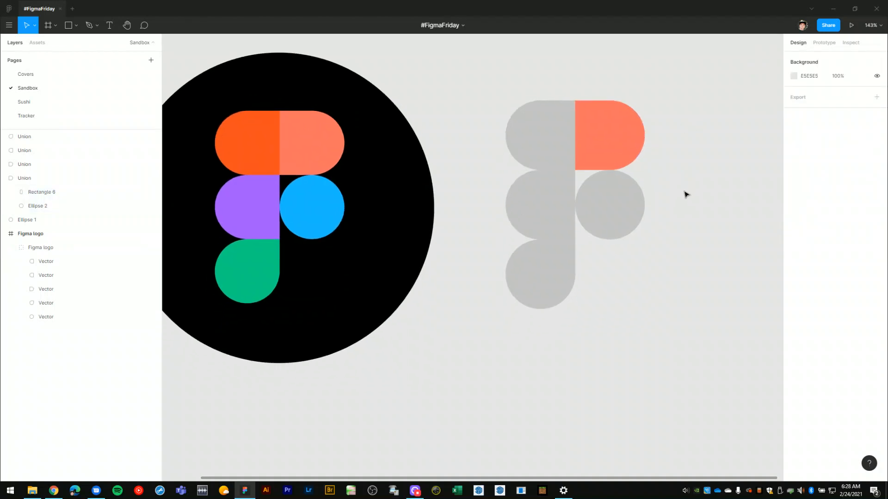
pyautogui.click(312, 206)
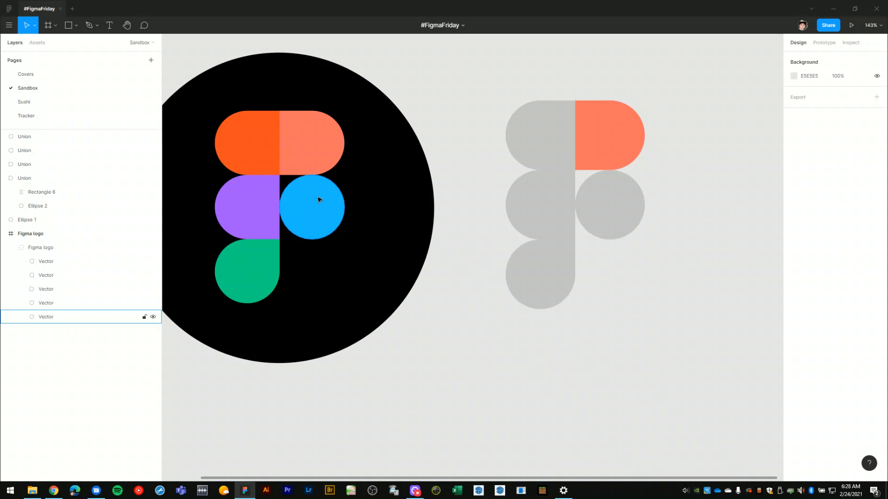
pyautogui.click(313, 206)
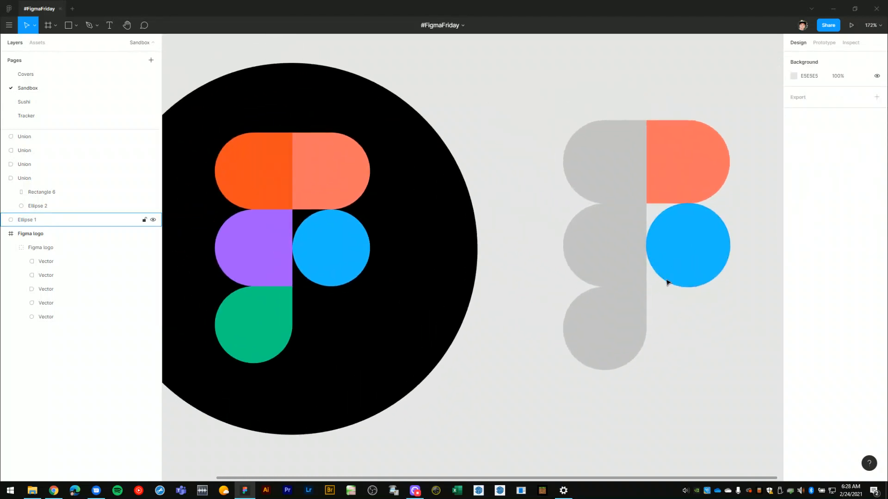
# Select the grey top-left piece and bring up its fill colour settings.
pyautogui.click(599, 128)
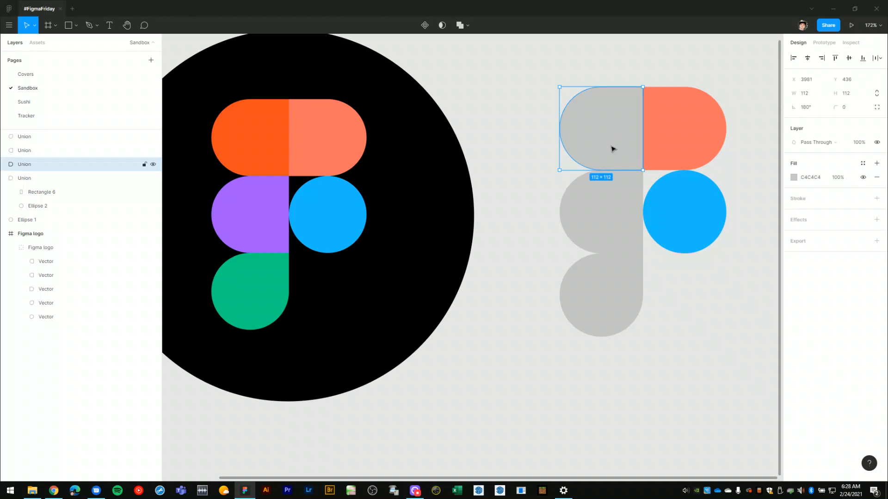
pyautogui.moveTo(629, 143)
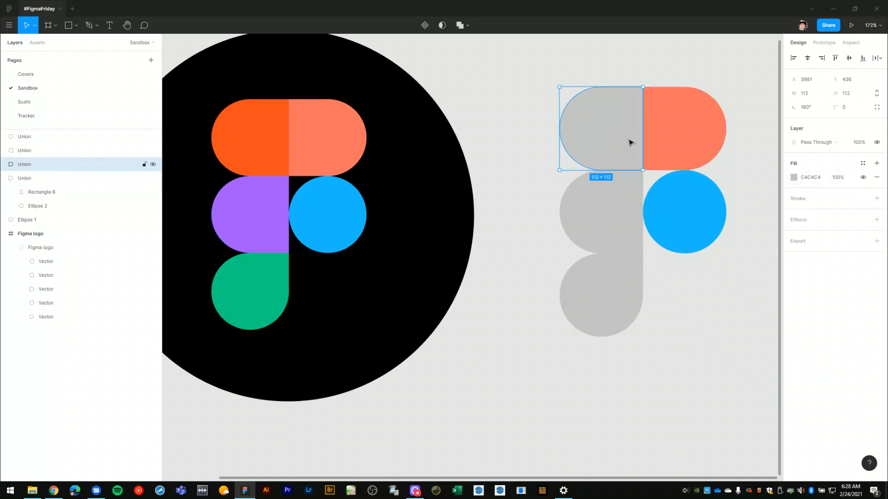
pyautogui.click(793, 178)
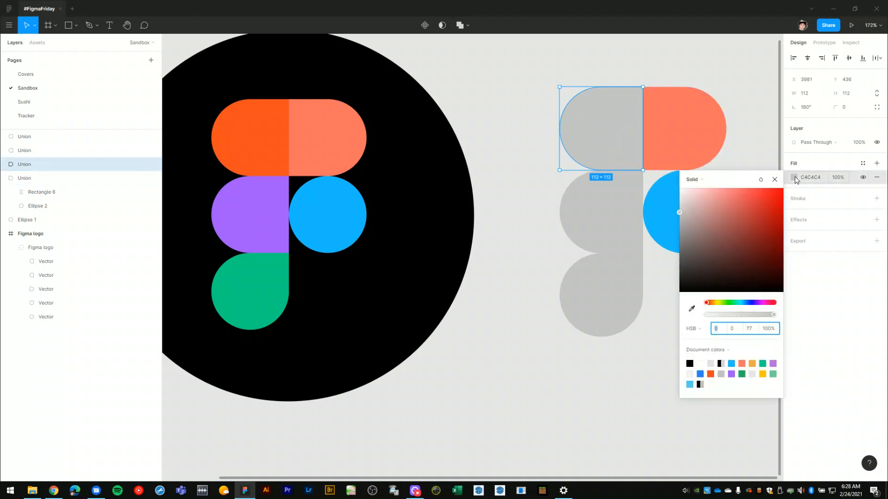
pyautogui.moveTo(688, 297)
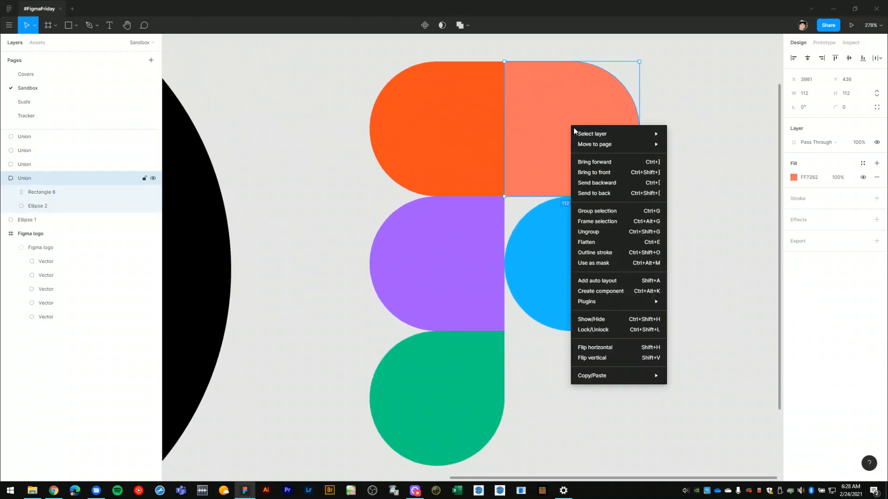
pyautogui.moveTo(604, 242)
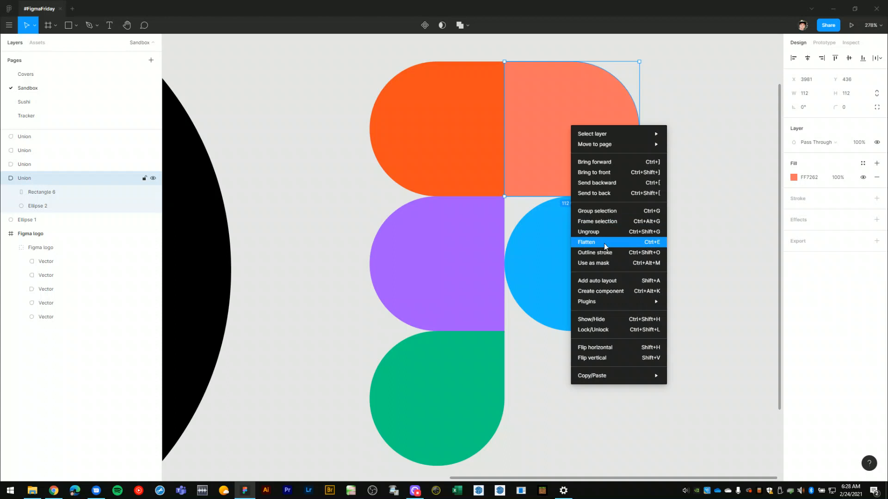
pyautogui.click(586, 241)
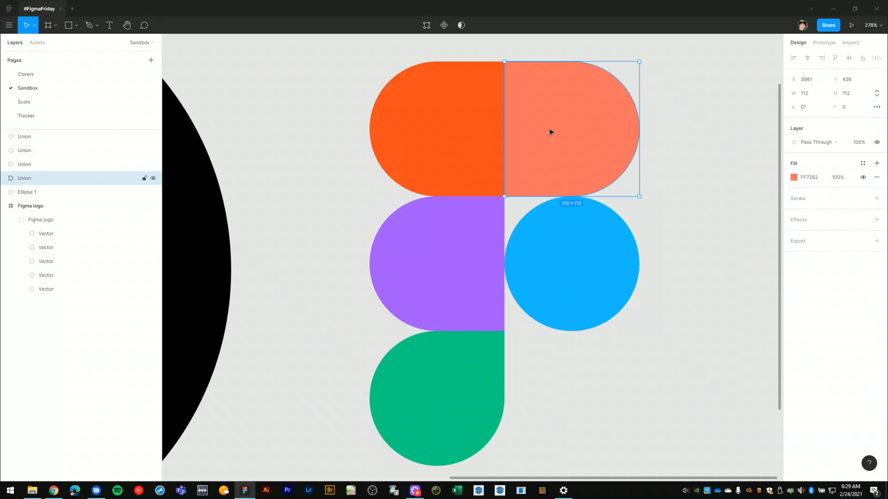
pyautogui.moveTo(560, 155)
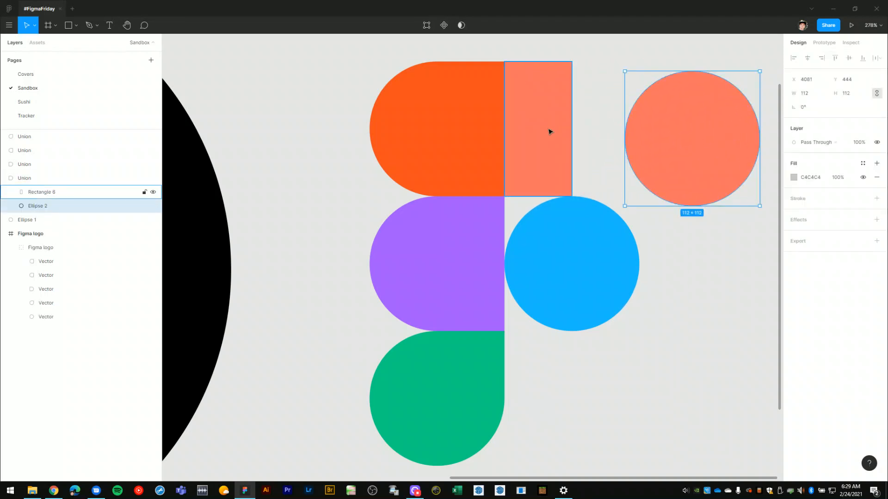
pyautogui.moveTo(691, 138); pyautogui.dragTo(572, 129)
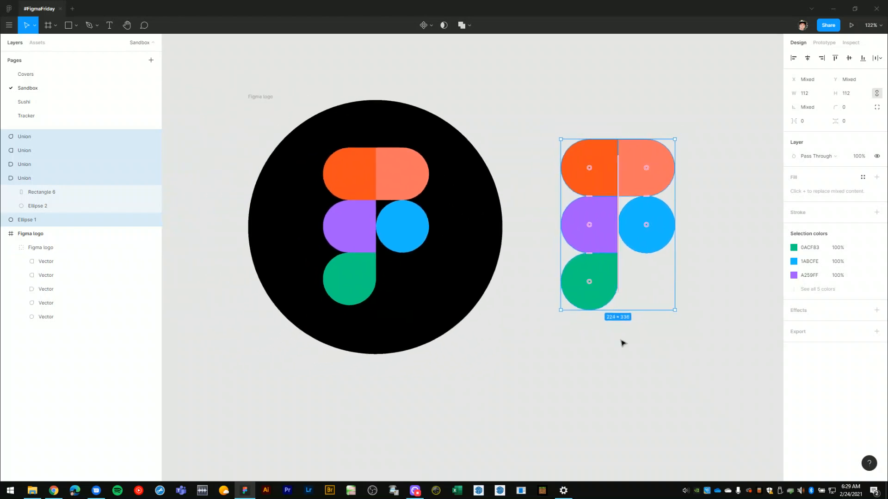
pyautogui.scroll(-3)
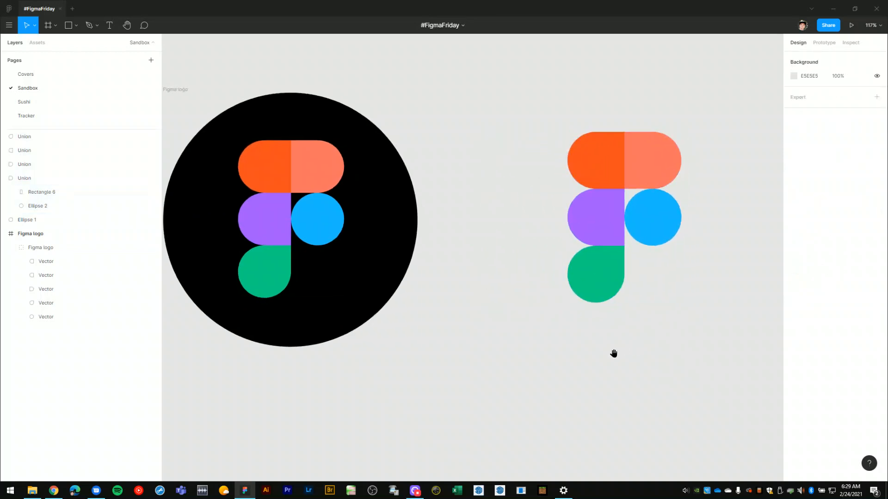
pyautogui.click(49, 25)
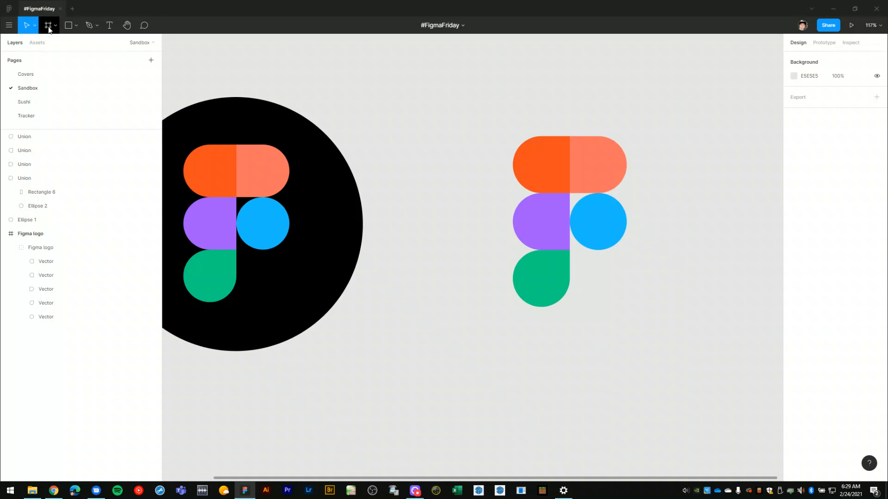
# Activate the Frame tool to wrap the logo pieces in a new frame.
pyautogui.click(48, 25)
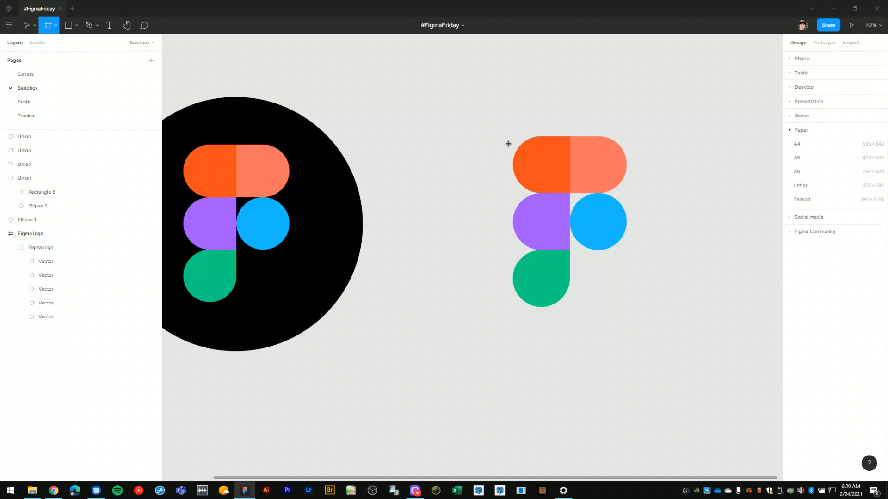
pyautogui.moveTo(496, 127)
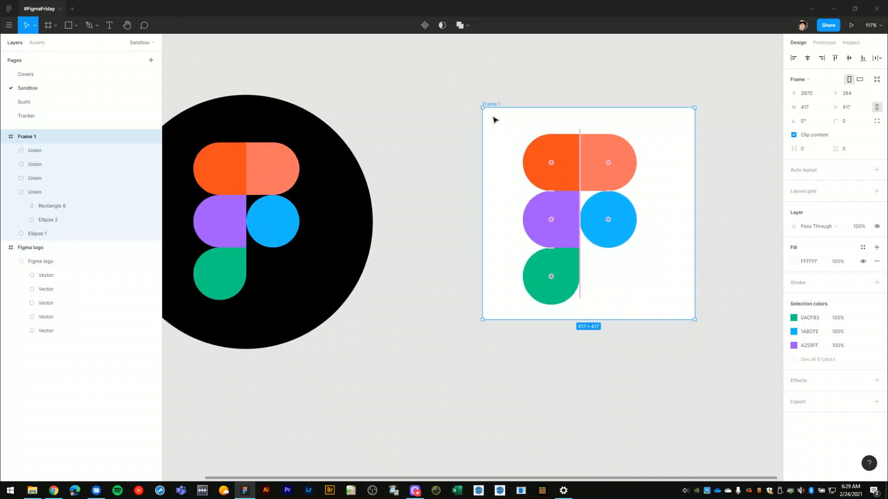
pyautogui.moveTo(593, 288)
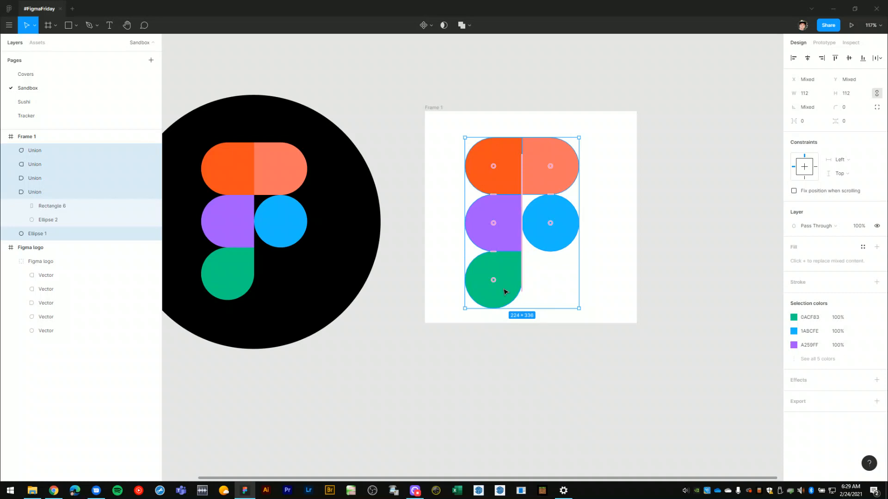
# Group the logo pieces with Ctrl+G and rename the group 'Base logo'.
pyautogui.press('ctrl+g')
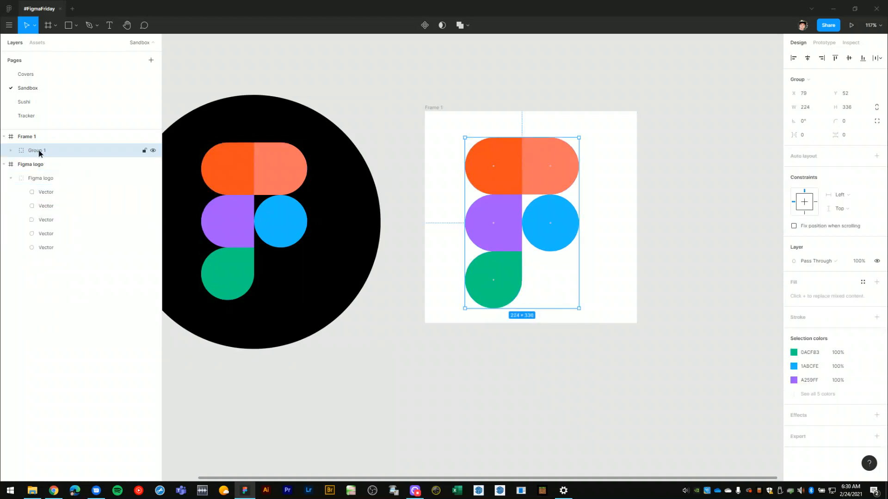
pyautogui.doubleClick(37, 150)
pyautogui.write('Base logo')
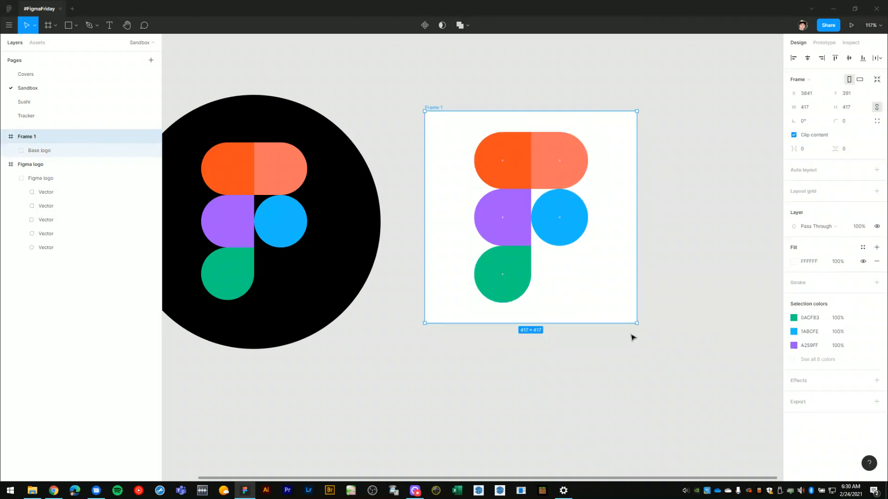
# Enlarge the surrounding frame and reposition the Base logo group inside it.
pyautogui.moveTo(637, 324); pyautogui.dragTo(647, 332)
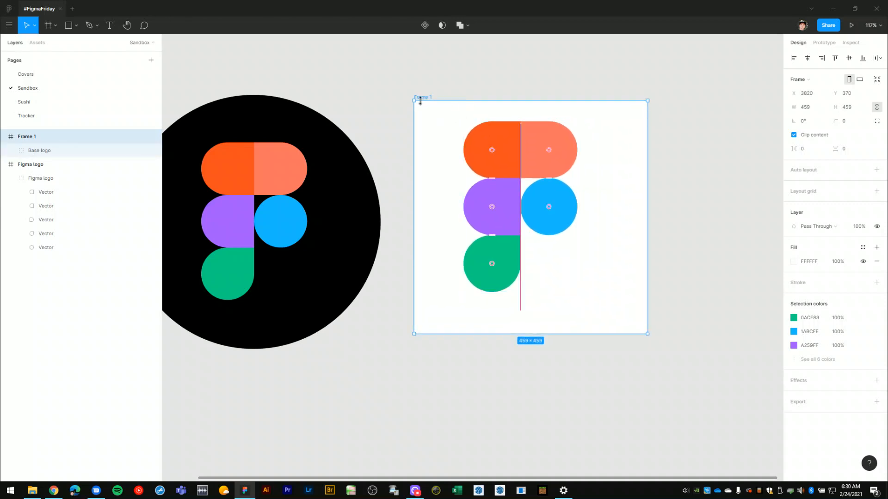
pyautogui.moveTo(413, 102); pyautogui.dragTo(406, 95)
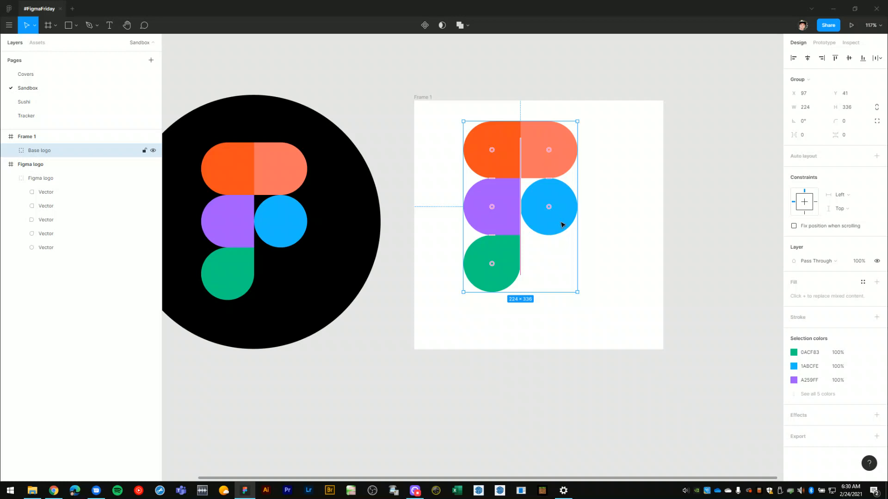
pyautogui.moveTo(509, 207); pyautogui.dragTo(530, 228)
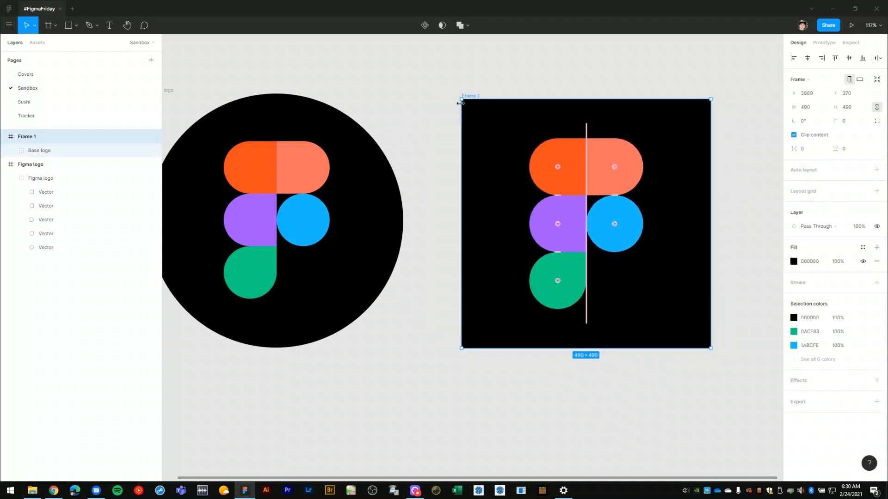
pyautogui.moveTo(710, 160)
pyautogui.write('3')
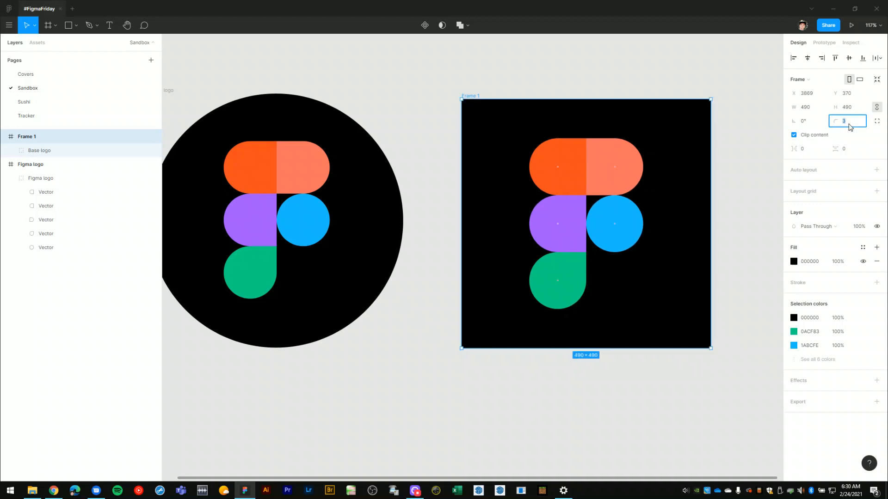
# Give the black 490×490 frame a corner radius of 1000 so it becomes a full circle.
pyautogui.write('1000')
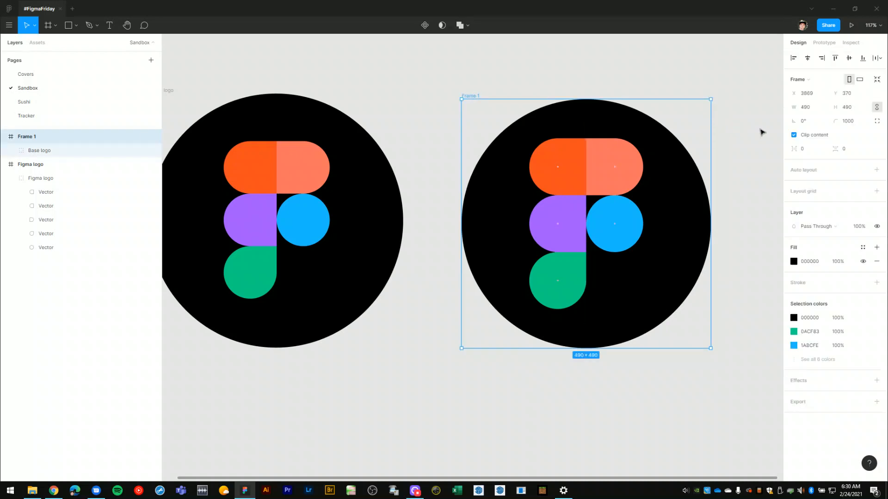
pyautogui.click(846, 121)
pyautogui.write('0')
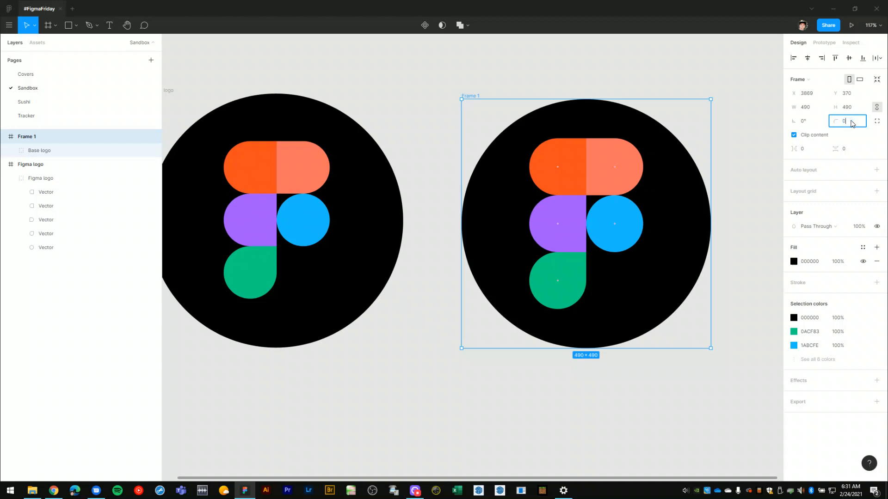
pyautogui.press('Enter')
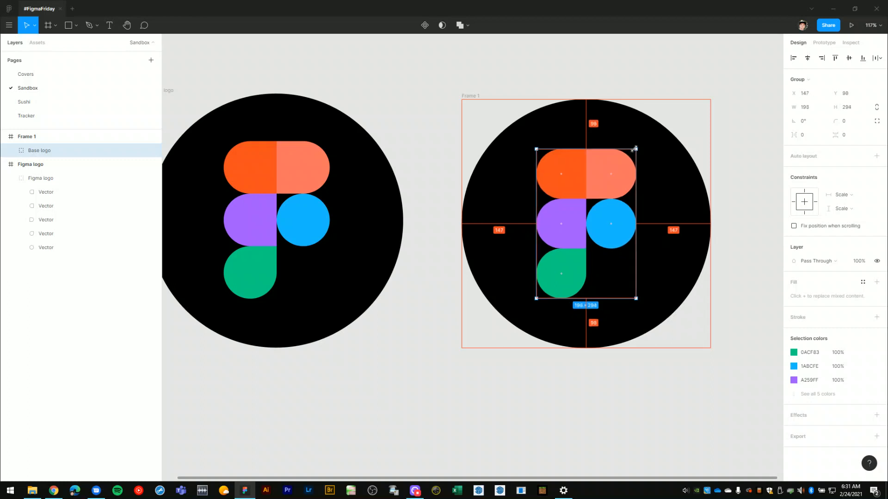
# Scale the Base logo group down to about 198×294, centred in the black circle.
pyautogui.moveTo(635, 148); pyautogui.dragTo(637, 147)
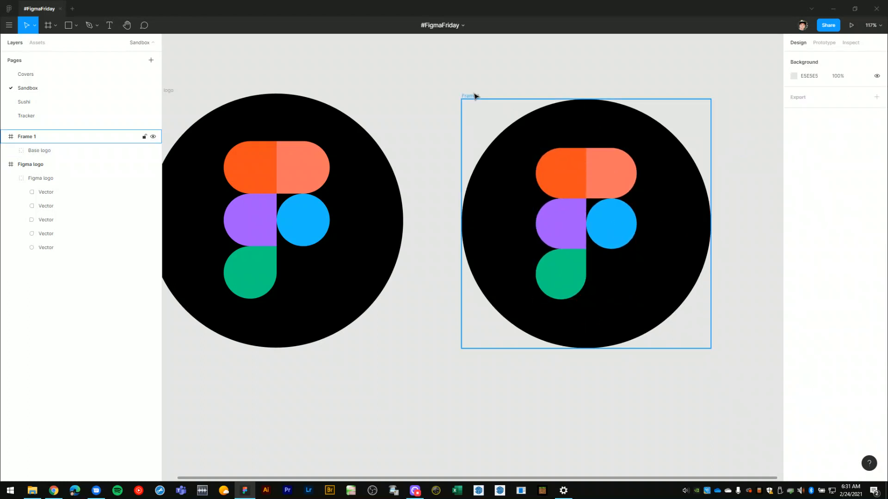
# Rename the recreated badge's layer from Frame 1 to 'Figma logo'.
pyautogui.doubleClick(26, 137)
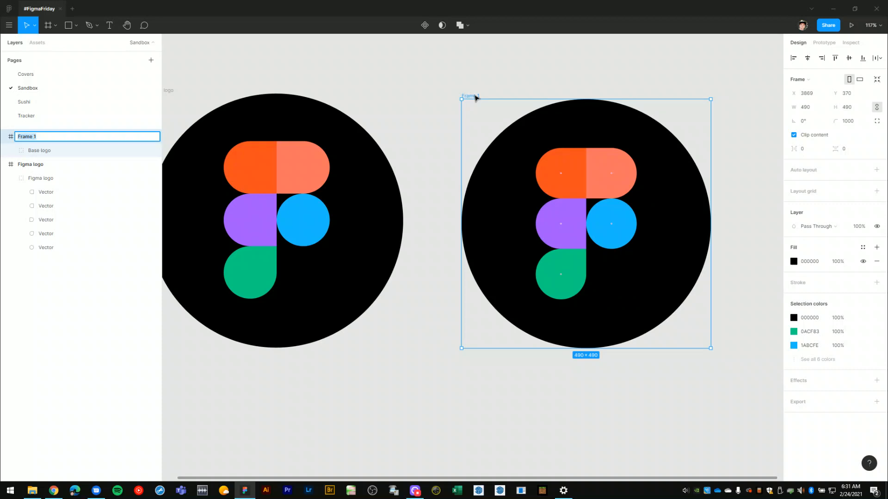
pyautogui.write('Figma logo')
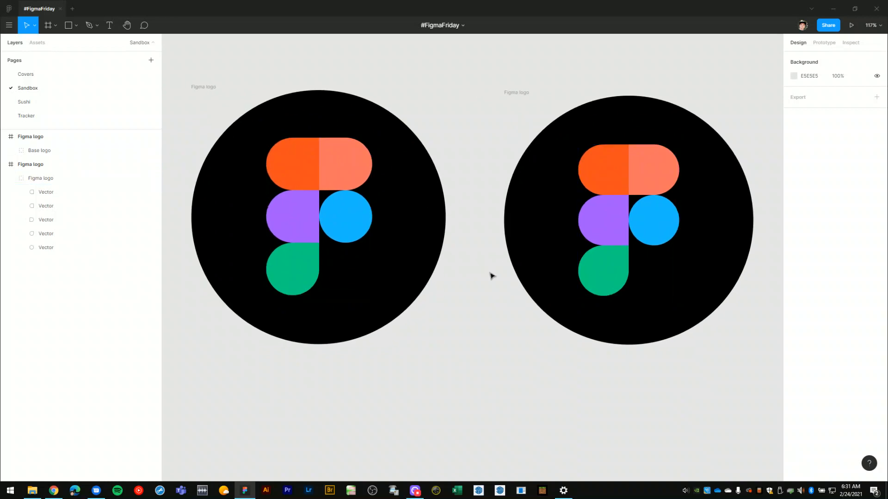
pyautogui.scroll(-3)
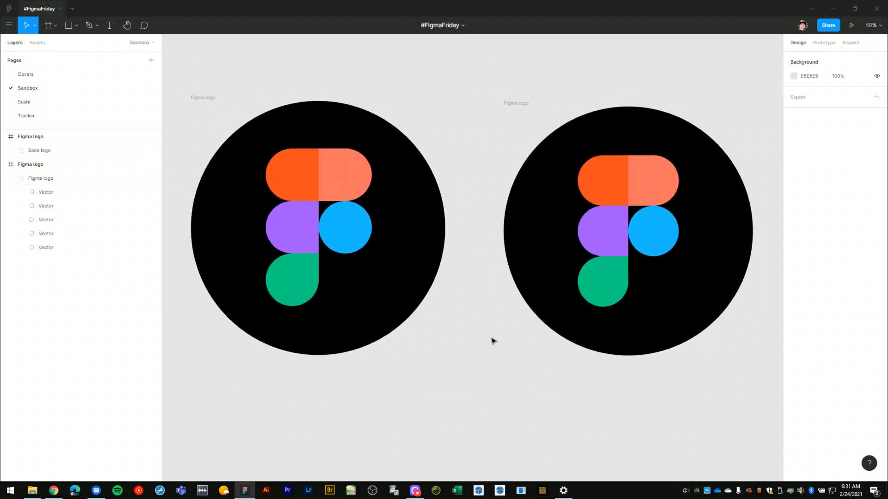